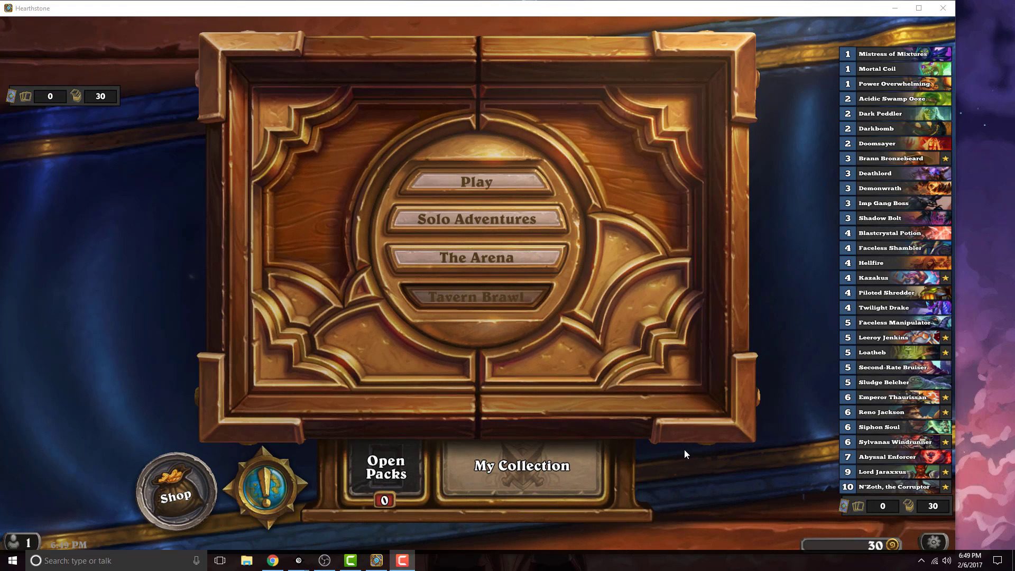
mouse_move(668, 164)
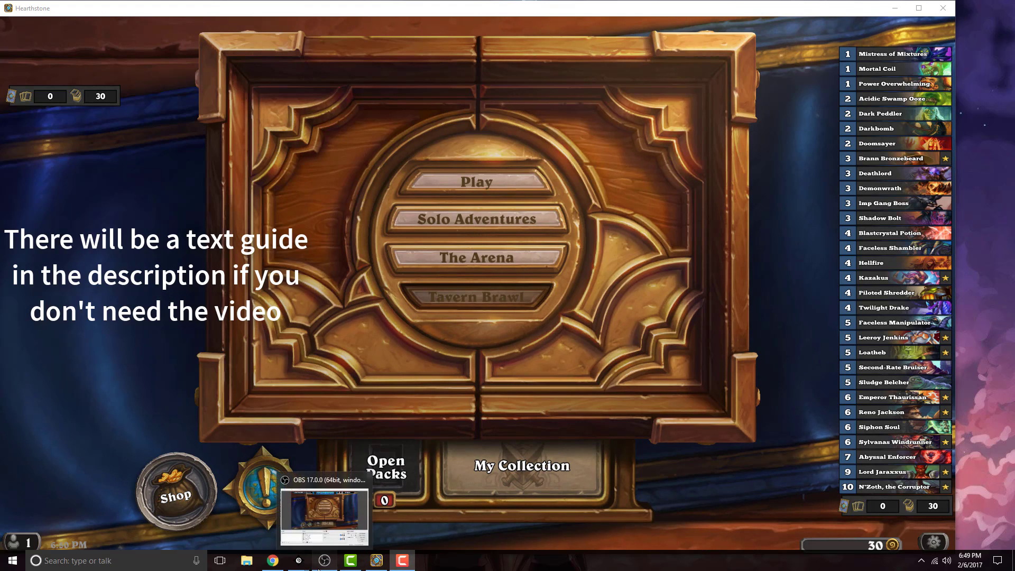
- Bring OBS Studio to the front over Hearthstone's main menu from the taskbar
left_click(323, 516)
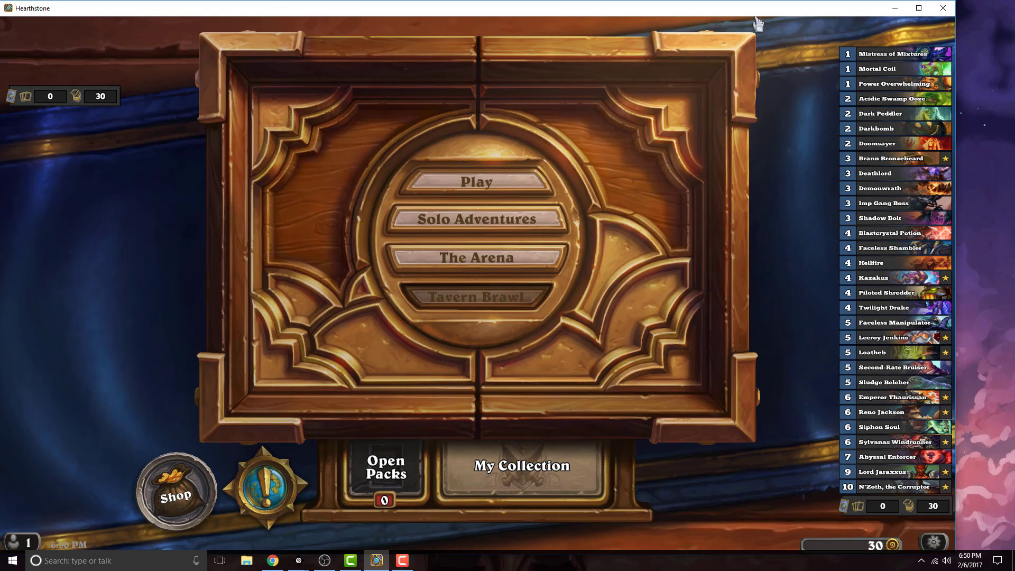
mouse_move(895, 69)
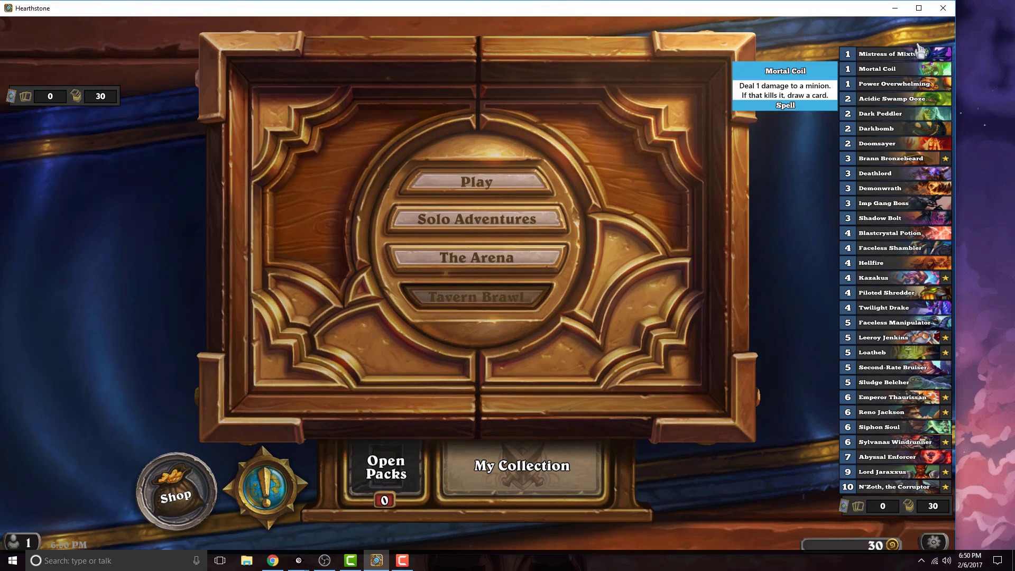
mouse_move(86, 161)
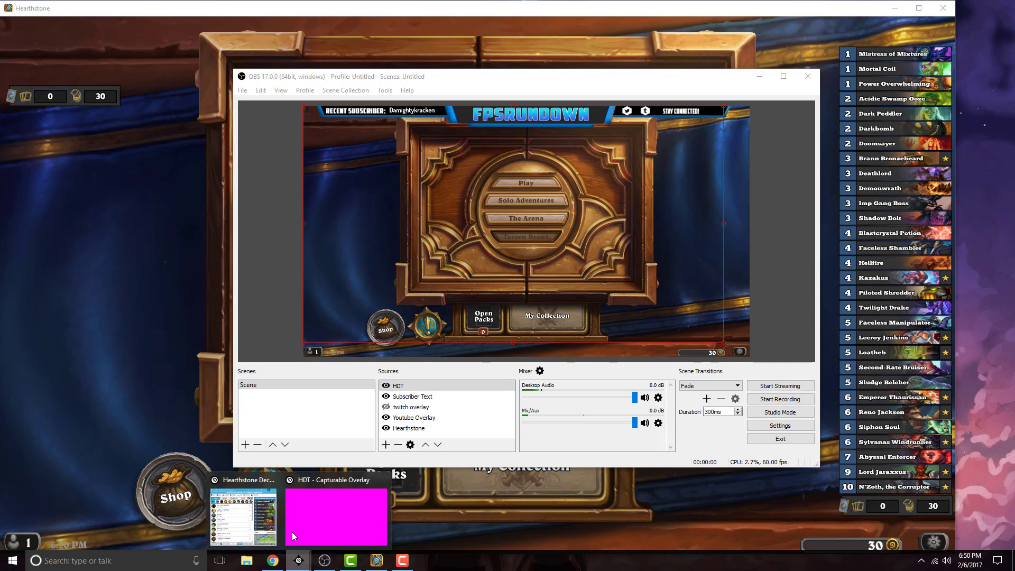
- Bring up Hearthstone Deck Tracker's main window and open its Options
left_click(243, 516)
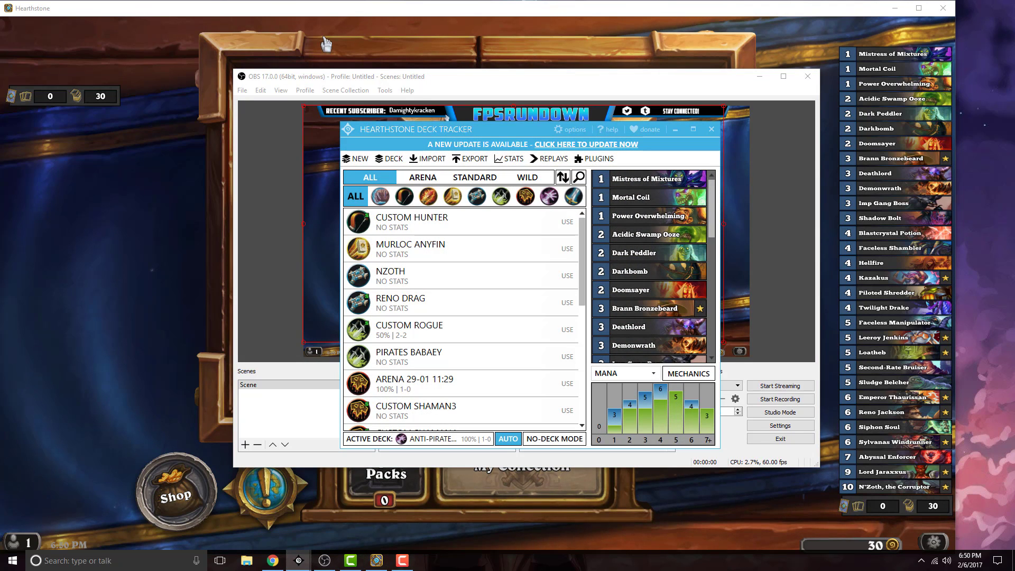
mouse_move(482, 112)
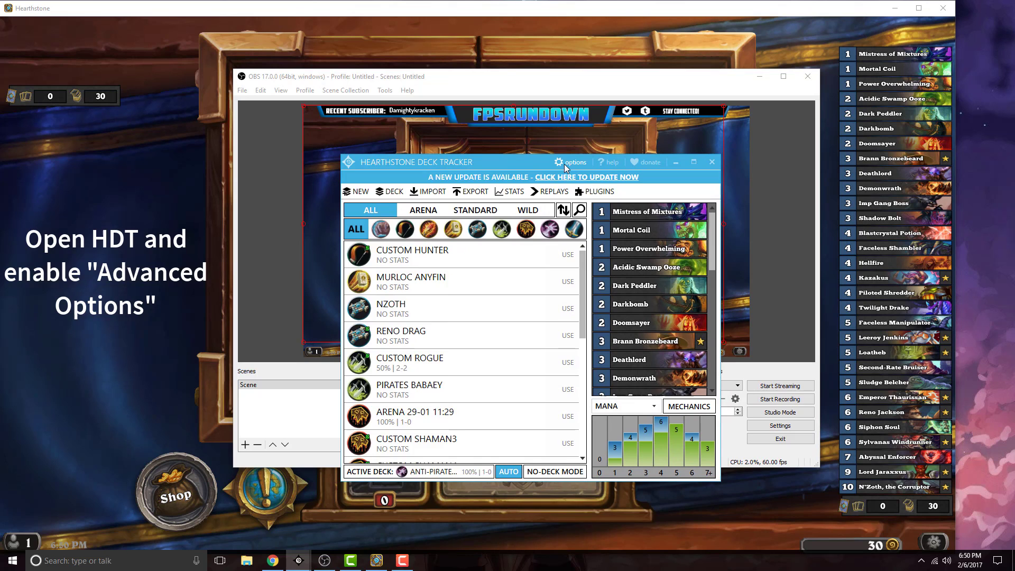
left_click(572, 162)
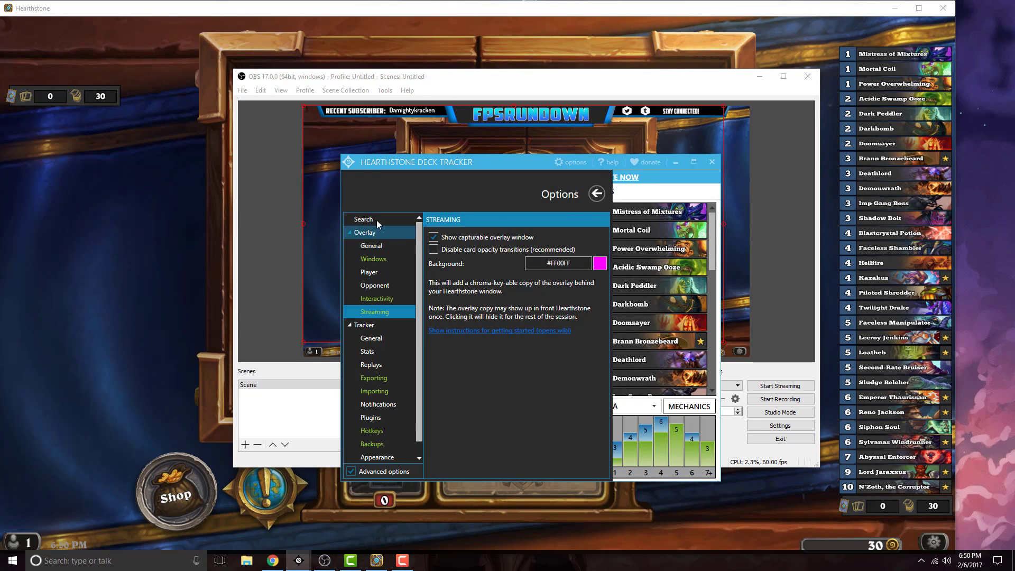
mouse_move(378, 299)
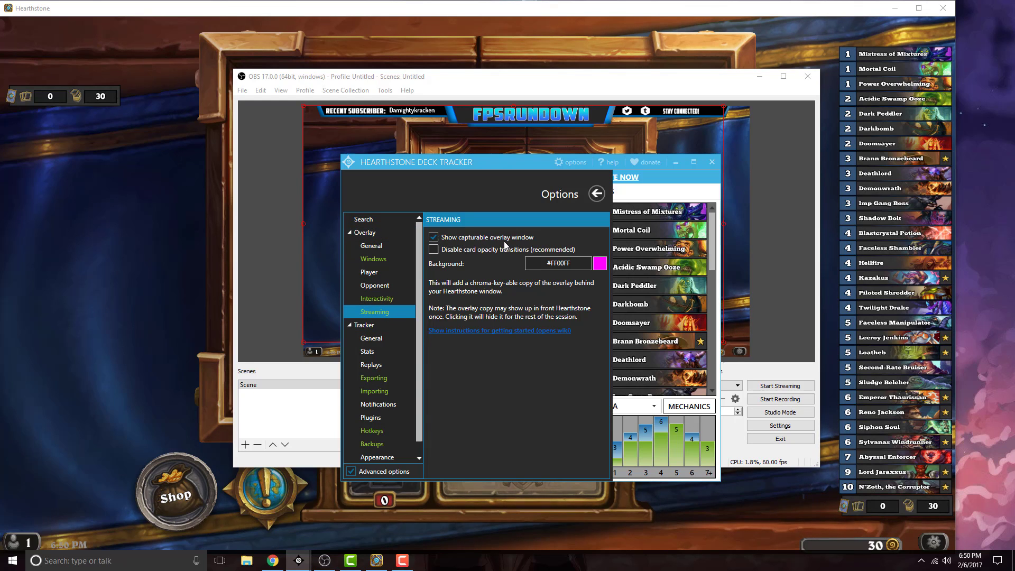
mouse_move(515, 191)
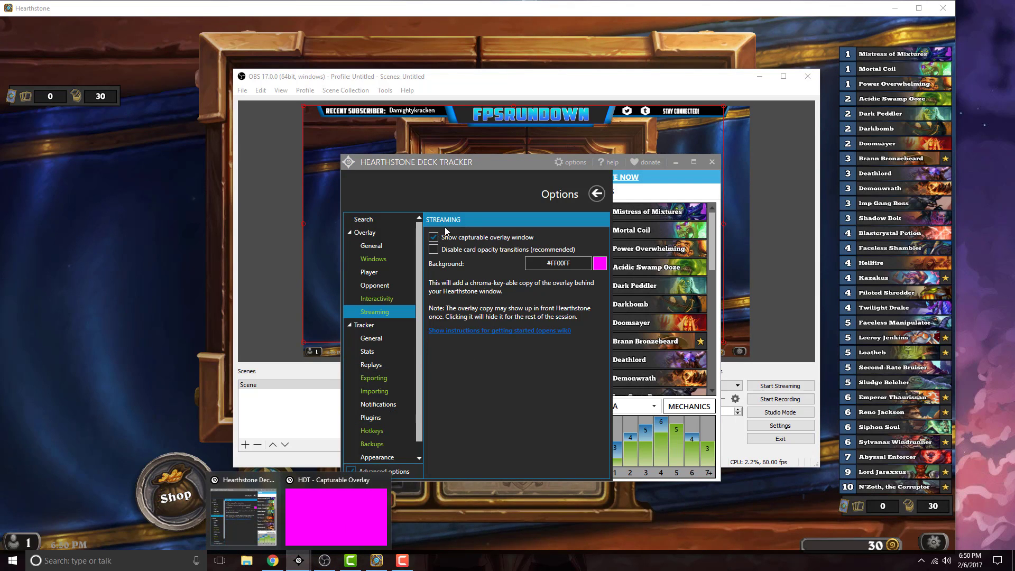
- Tick Hide in menu under Overlay > General, browse Streaming and Player pages, return to OBS
left_click(372, 245)
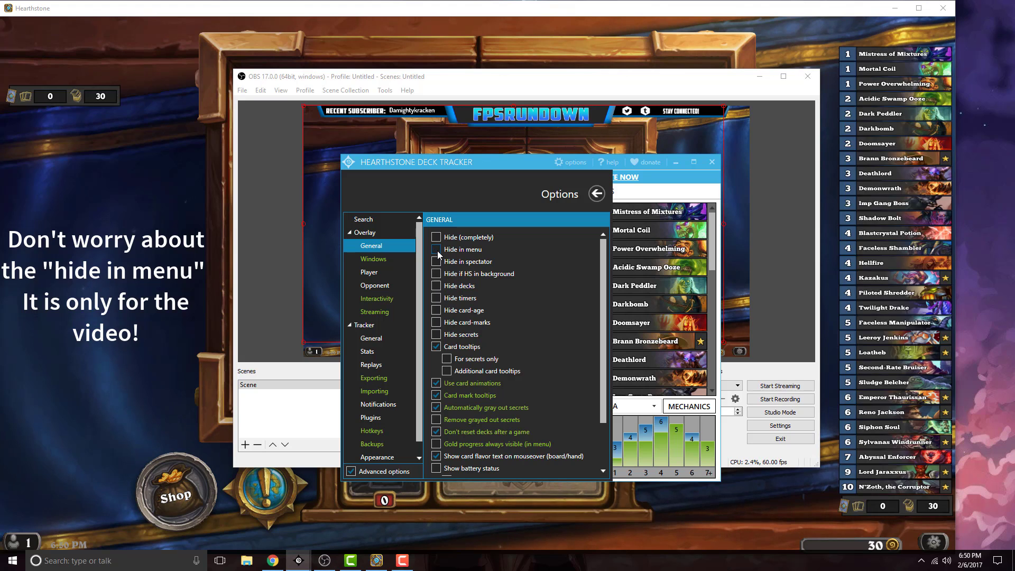
left_click(435, 249)
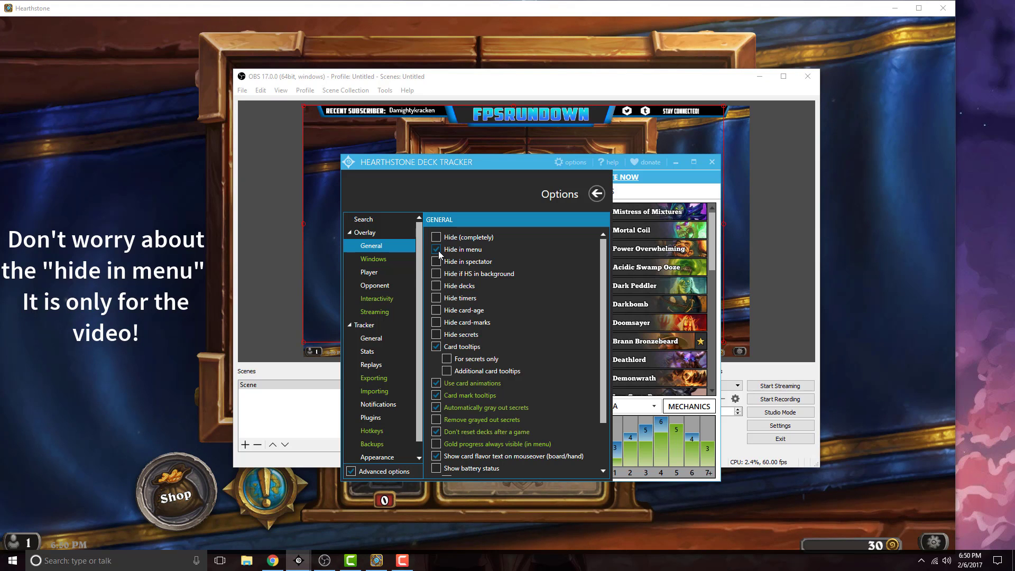
mouse_move(478, 265)
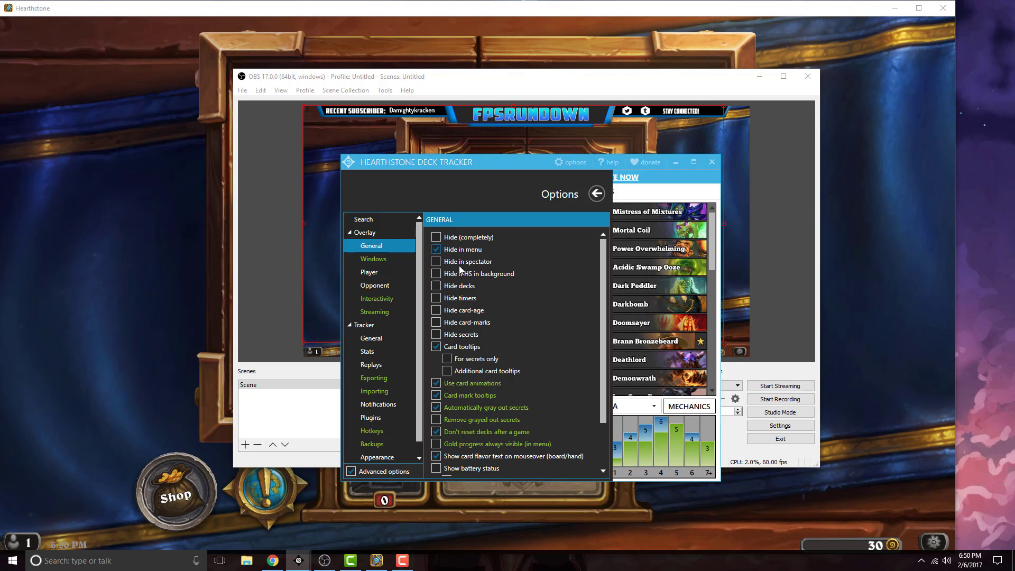
left_click(374, 311)
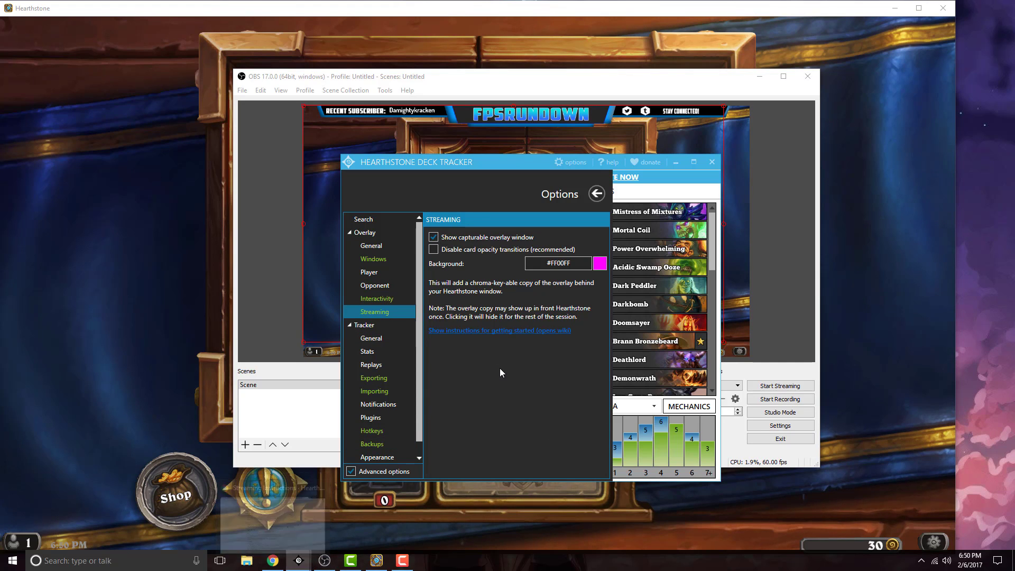
left_click(369, 272)
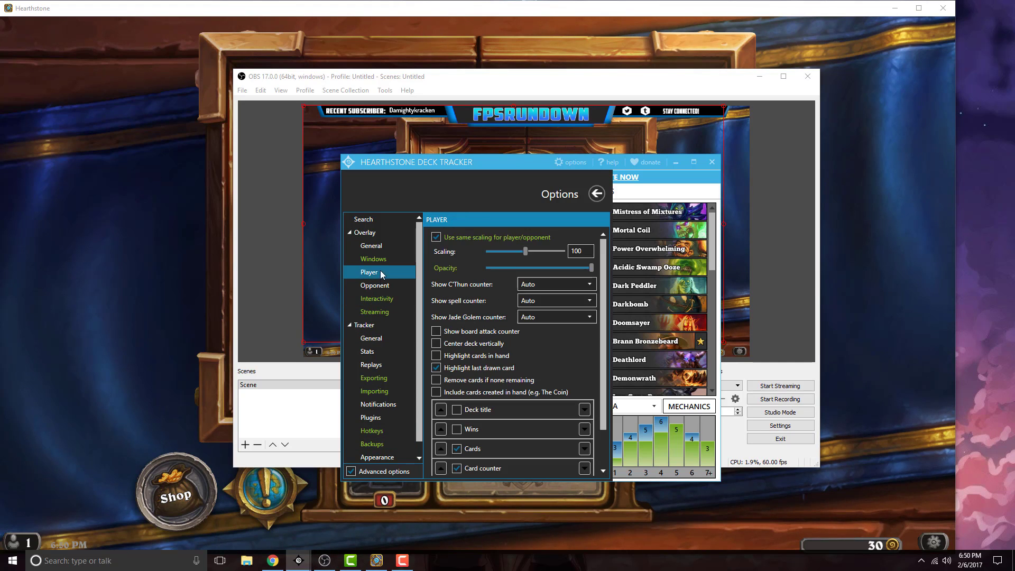
left_click(372, 259)
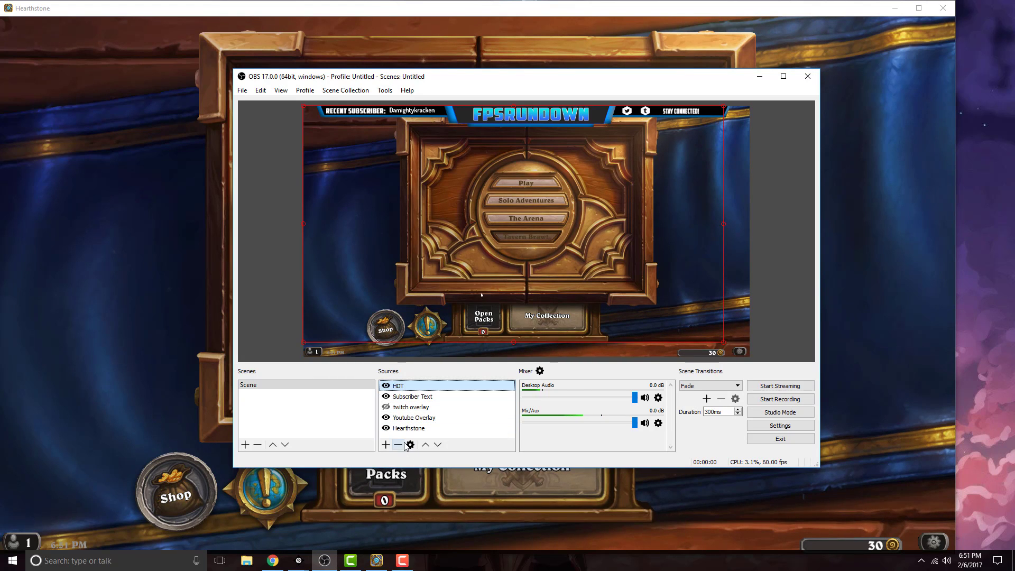
- Swap the HDT source for window capture 'HDT - Capturable Overlay', matched by Window Title
left_click(397, 445)
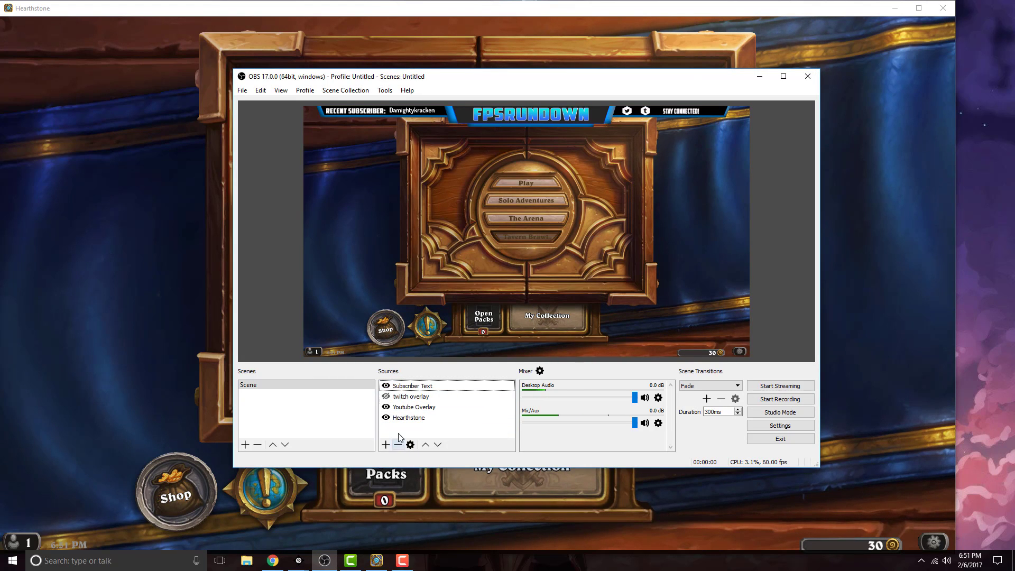
left_click(386, 445)
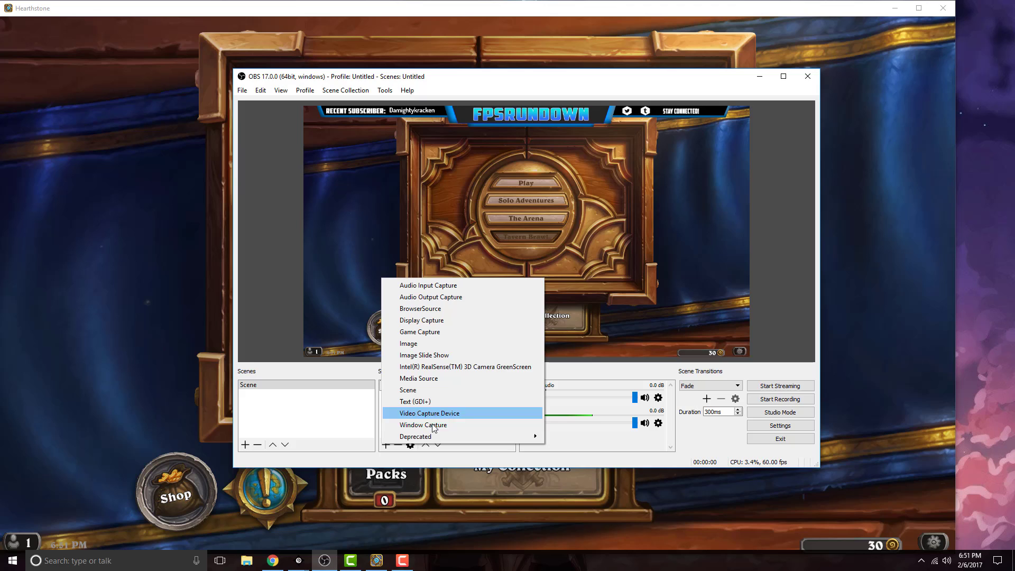
left_click(429, 412)
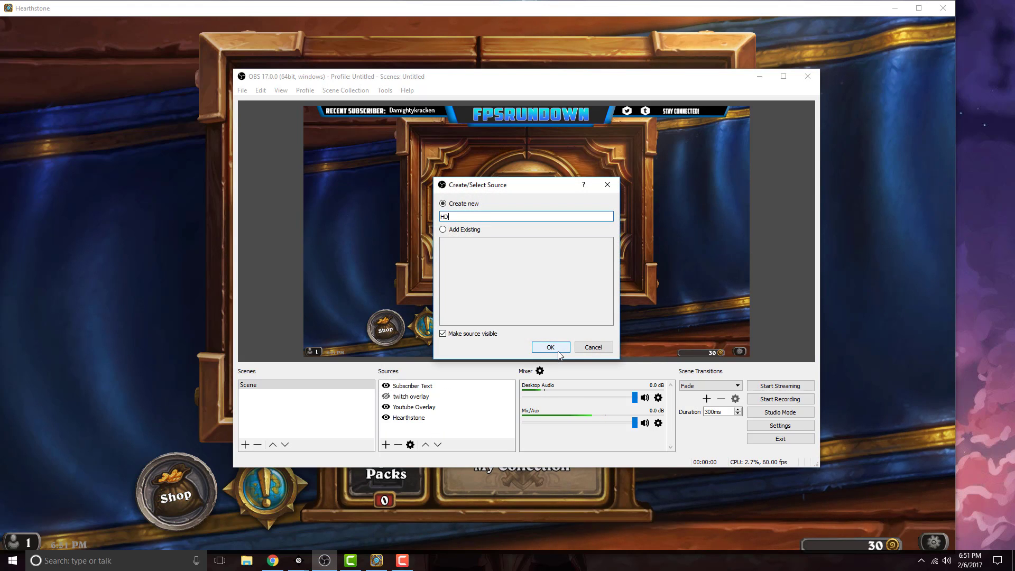
left_click(550, 347)
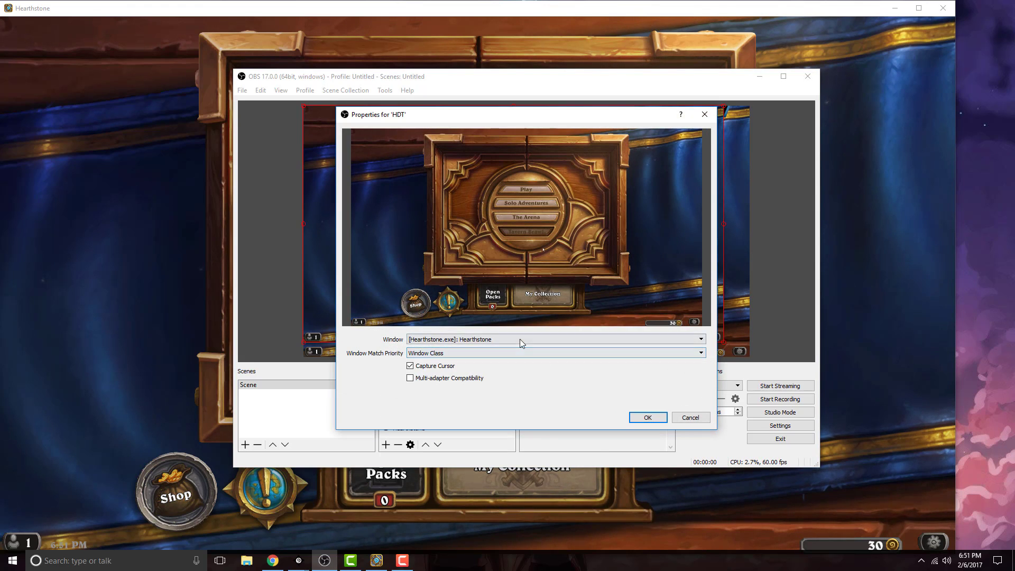
left_click(555, 338)
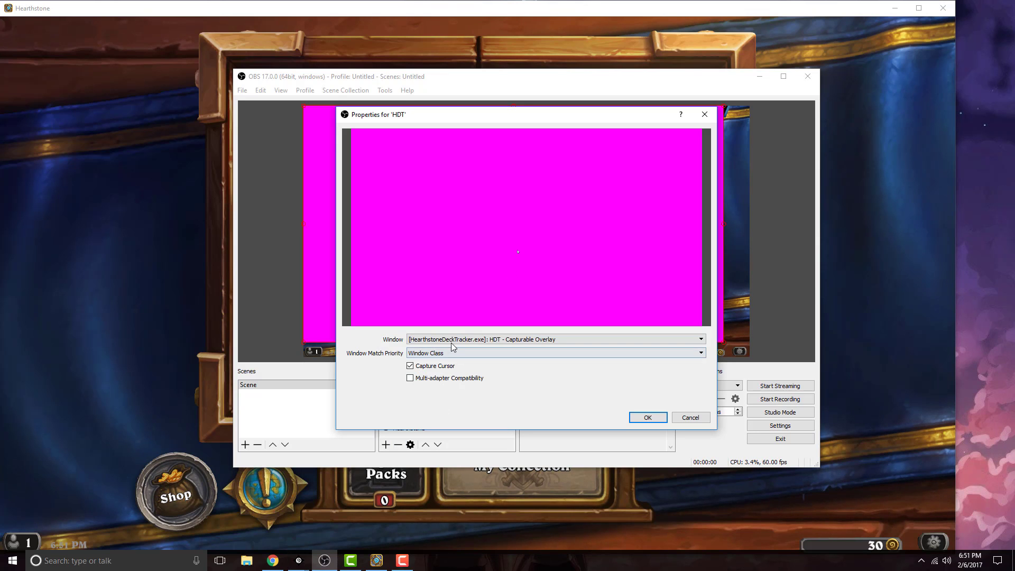
left_click(554, 353)
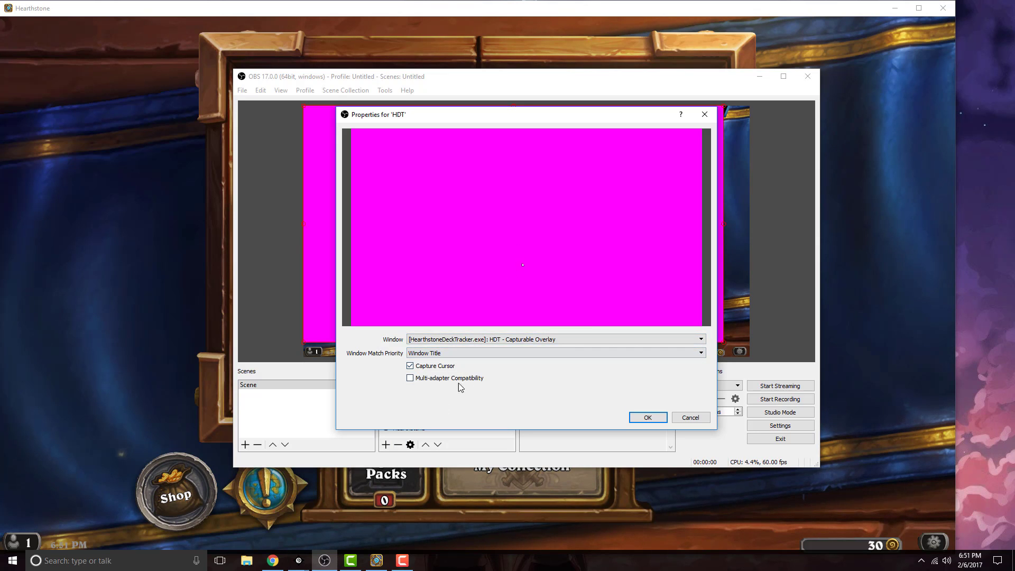
mouse_move(602, 403)
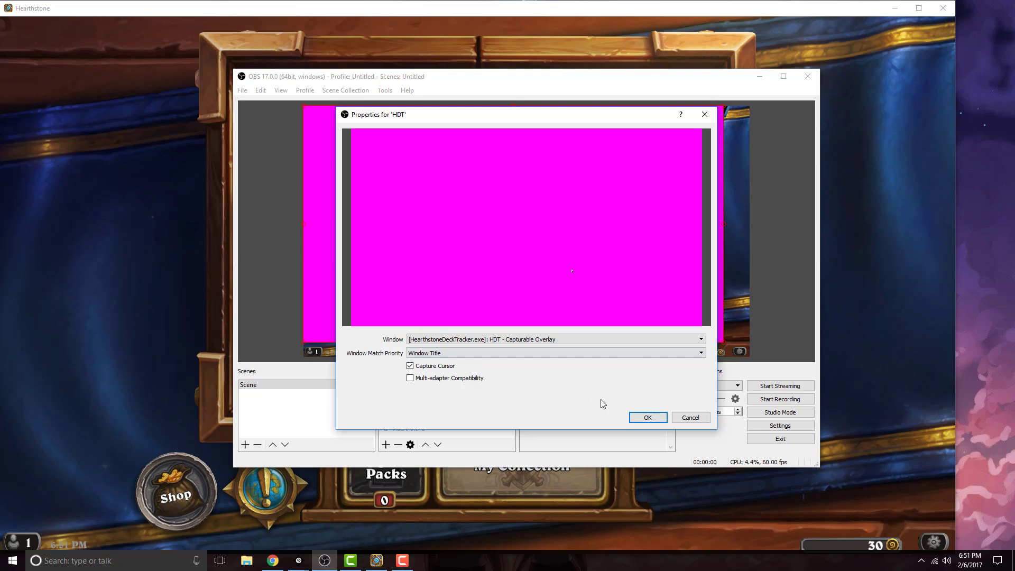
left_click(647, 418)
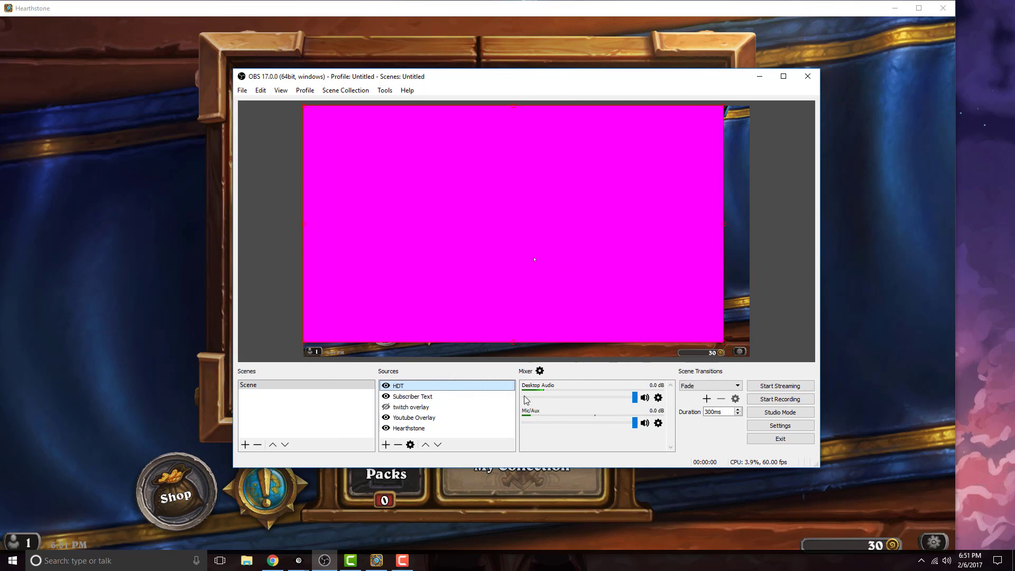
- Review the Hearthstone capture's properties and cancel, then open the HDT source's properties
left_click(408, 428)
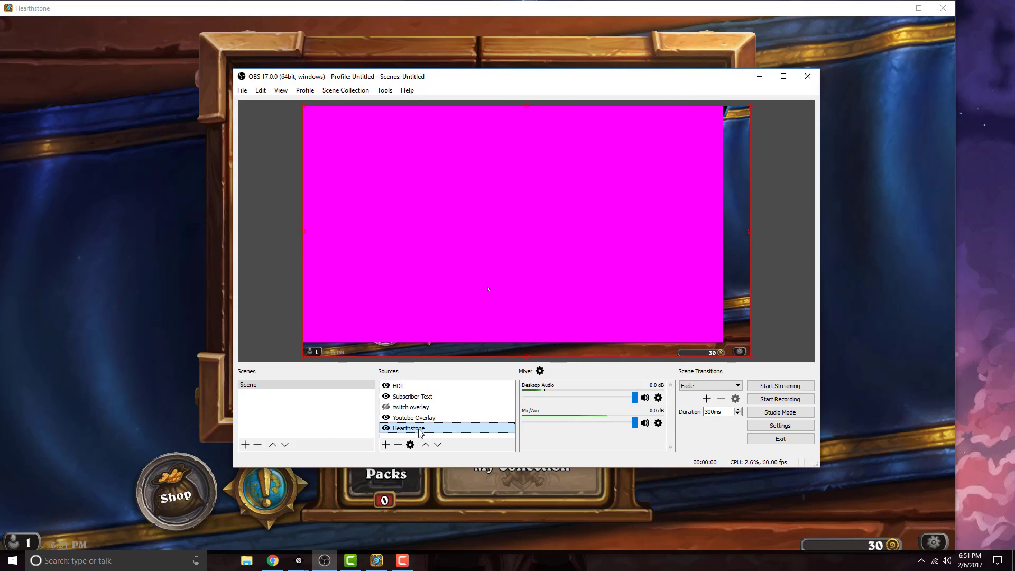
right_click(407, 427)
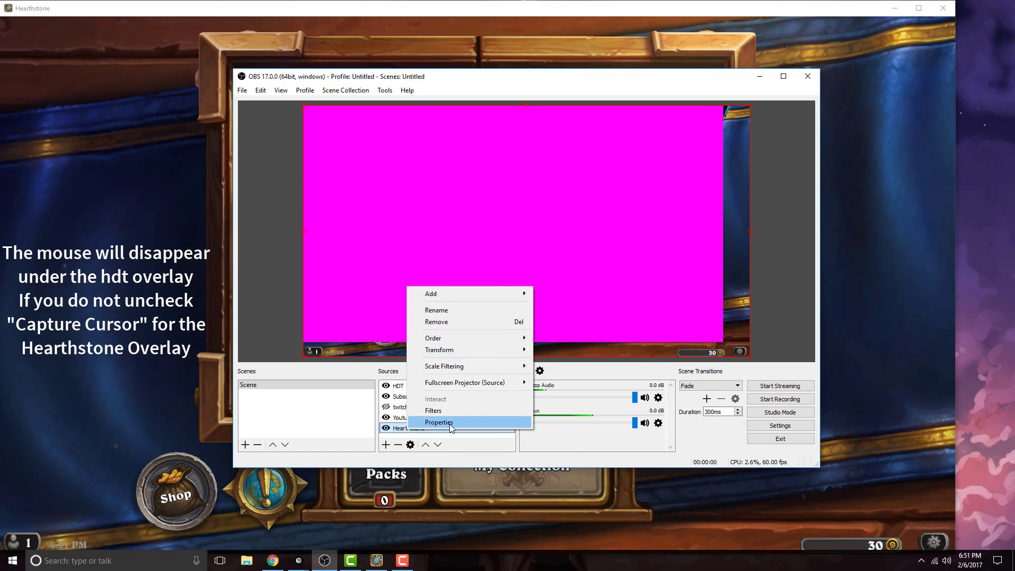
left_click(439, 422)
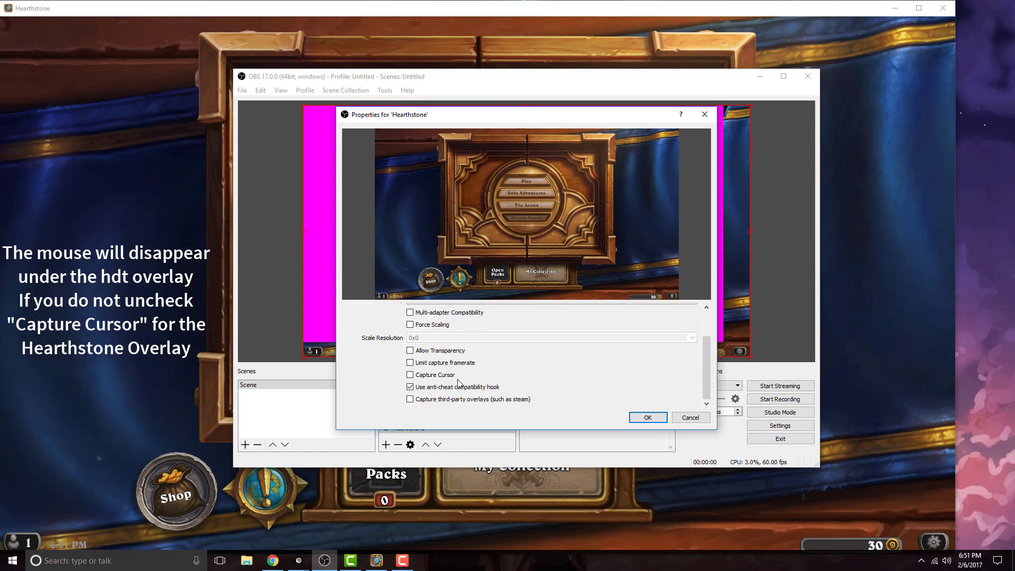
scroll("up", 3)
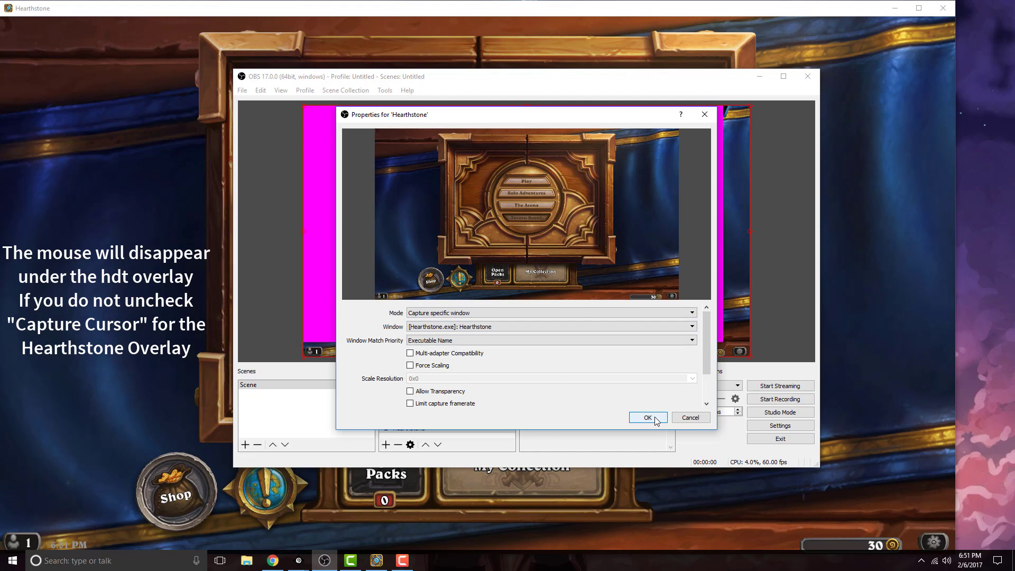
mouse_move(690, 418)
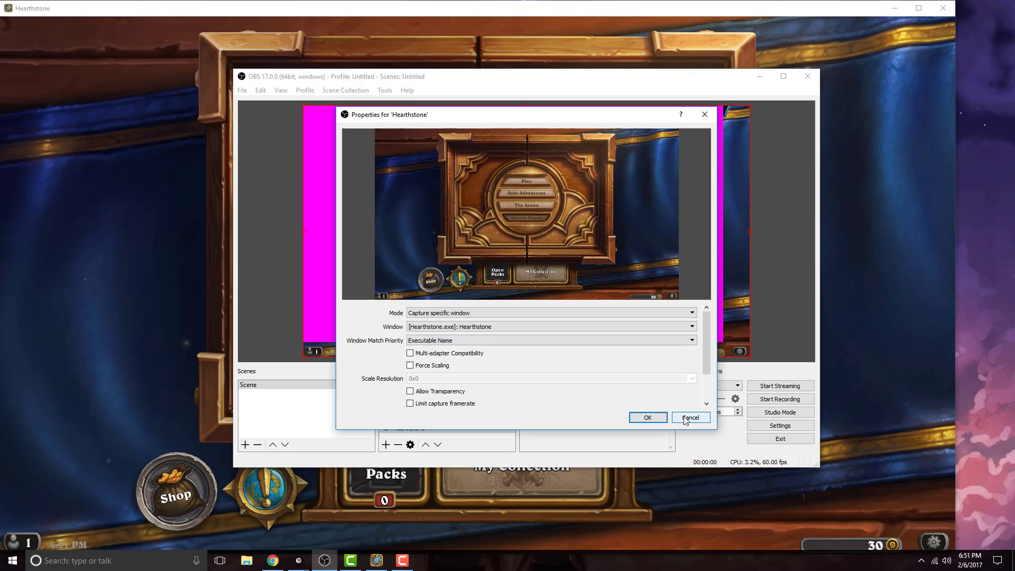
left_click(690, 417)
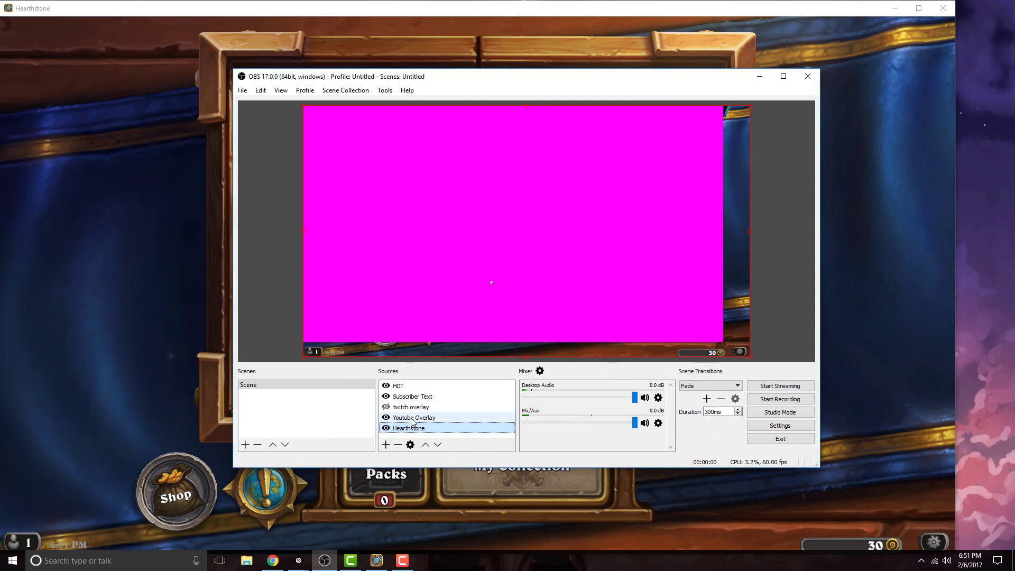
double_click(398, 386)
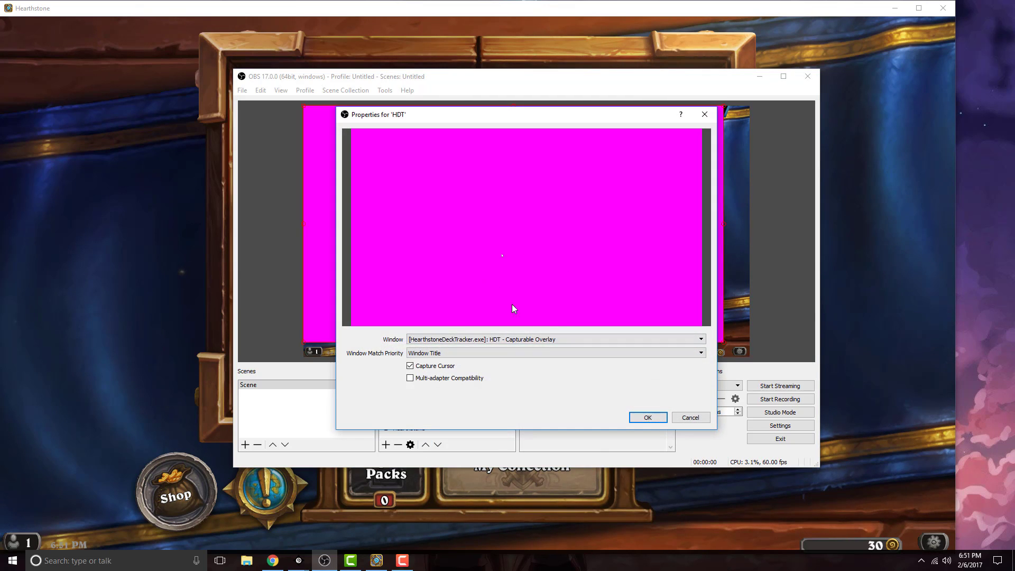
- Add a magenta Chroma Key filter to HDT with similarity 350 and spill reduction 1
left_click(647, 417)
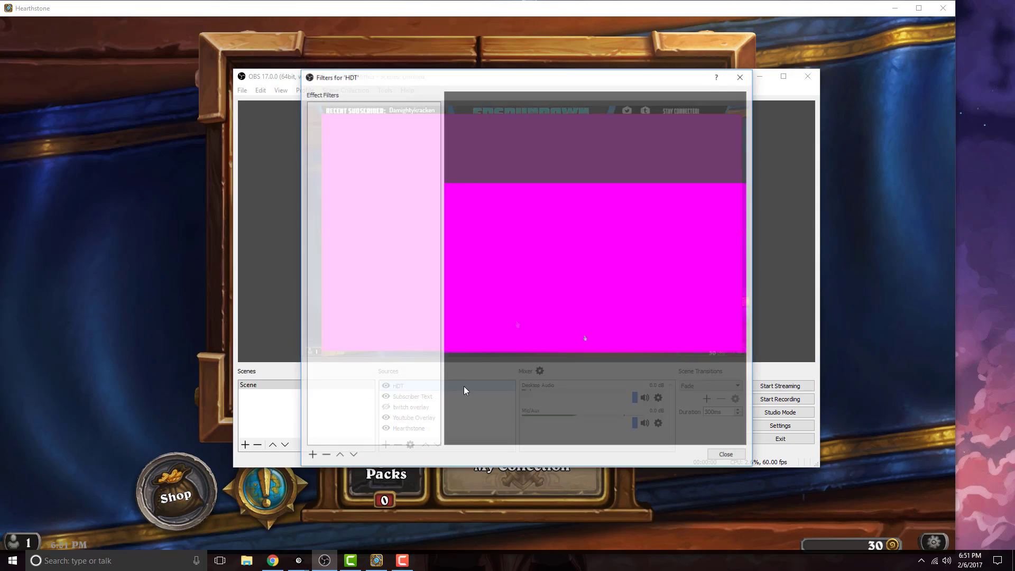
left_click(312, 455)
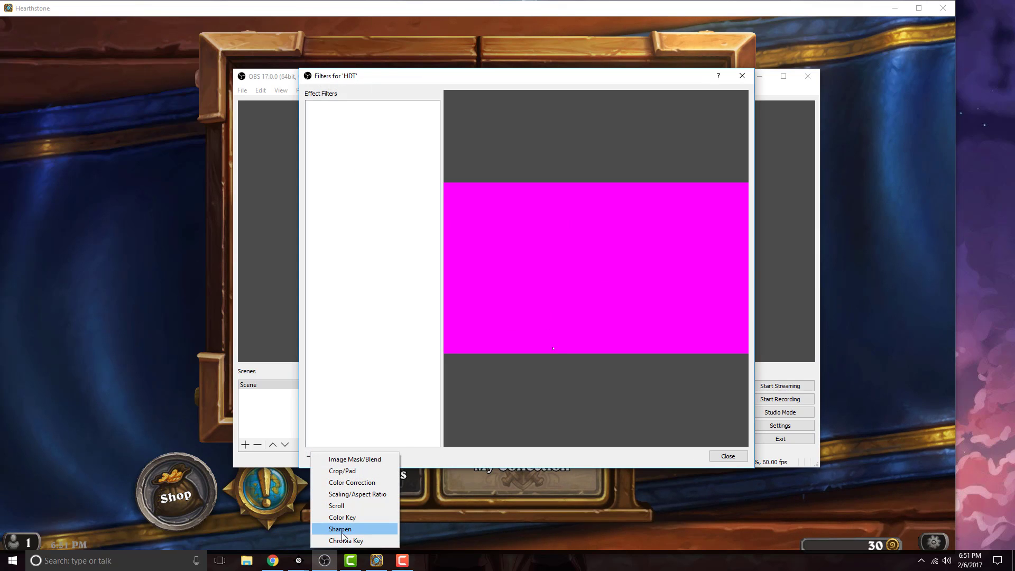
left_click(345, 540)
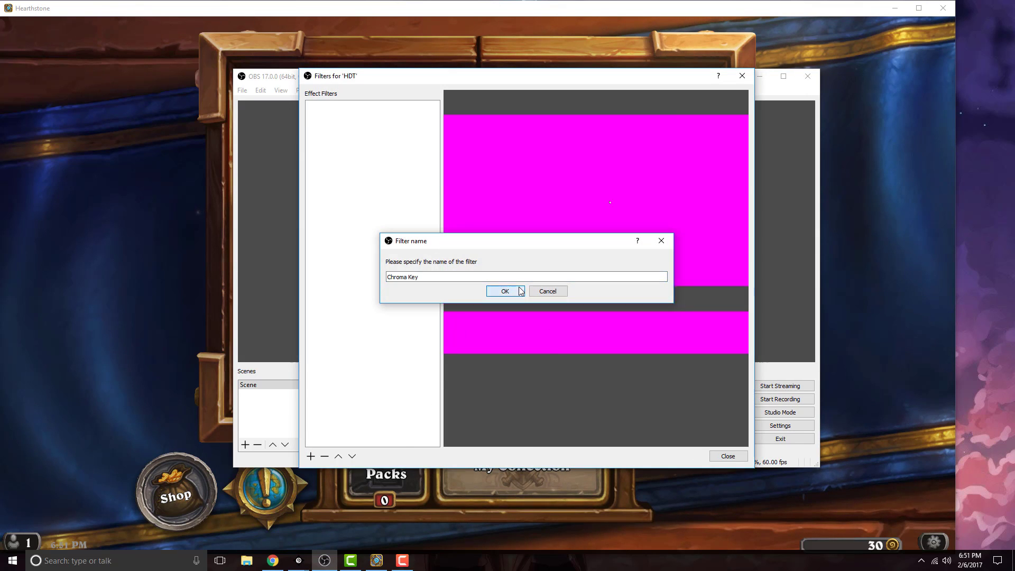
left_click(504, 291)
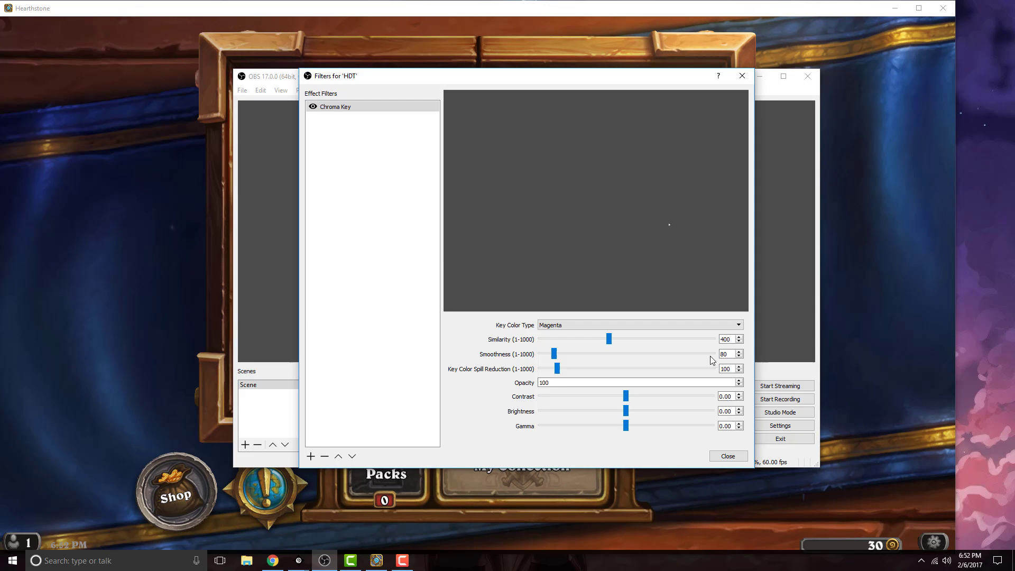
triple_click(725, 338)
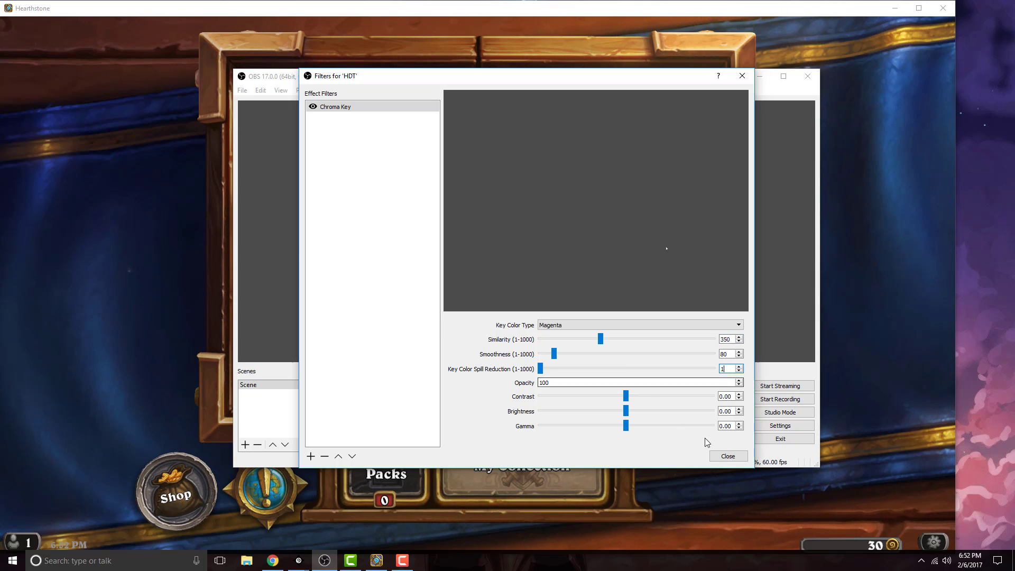
left_click(727, 456)
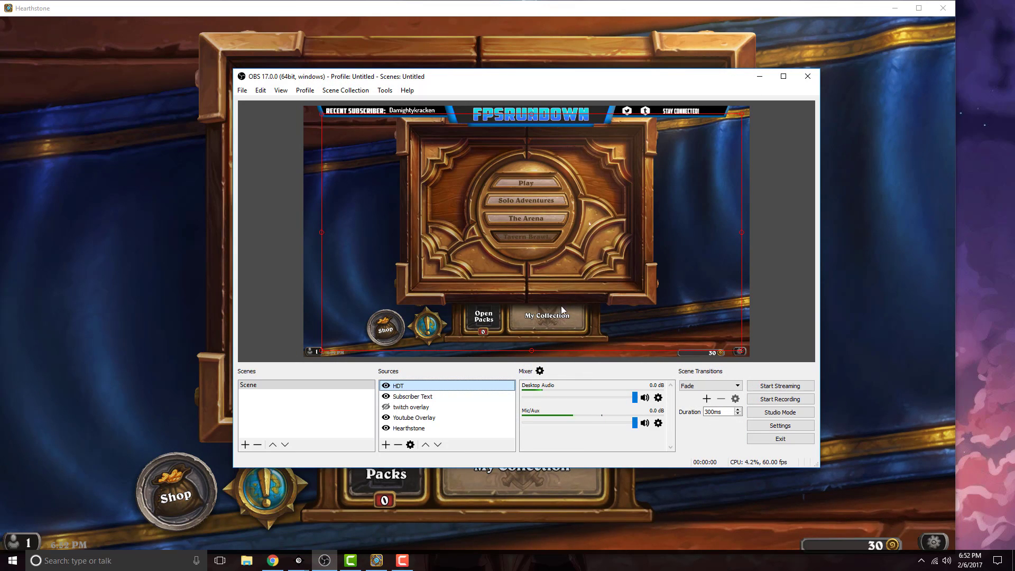
mouse_move(386, 188)
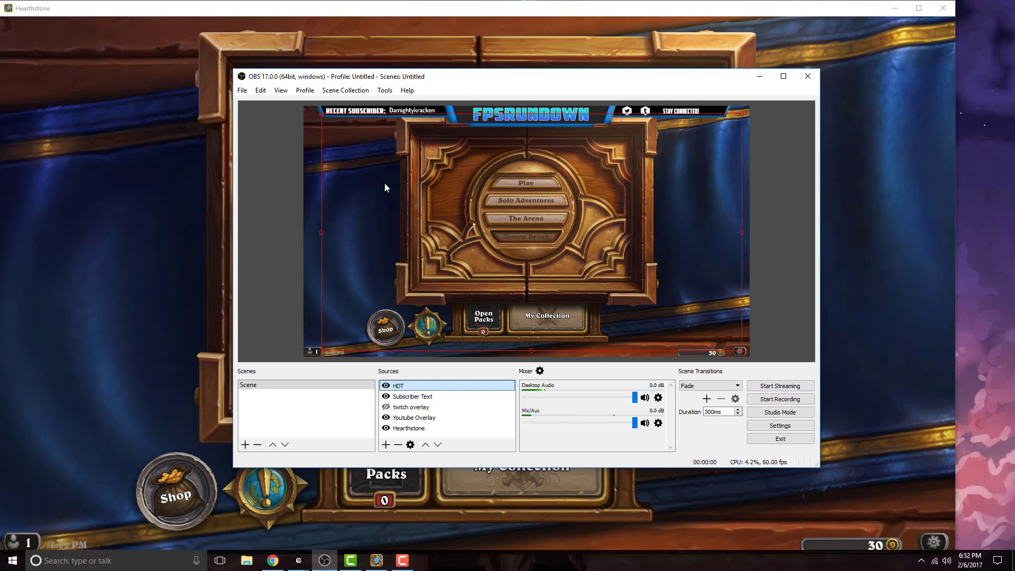
mouse_move(736, 136)
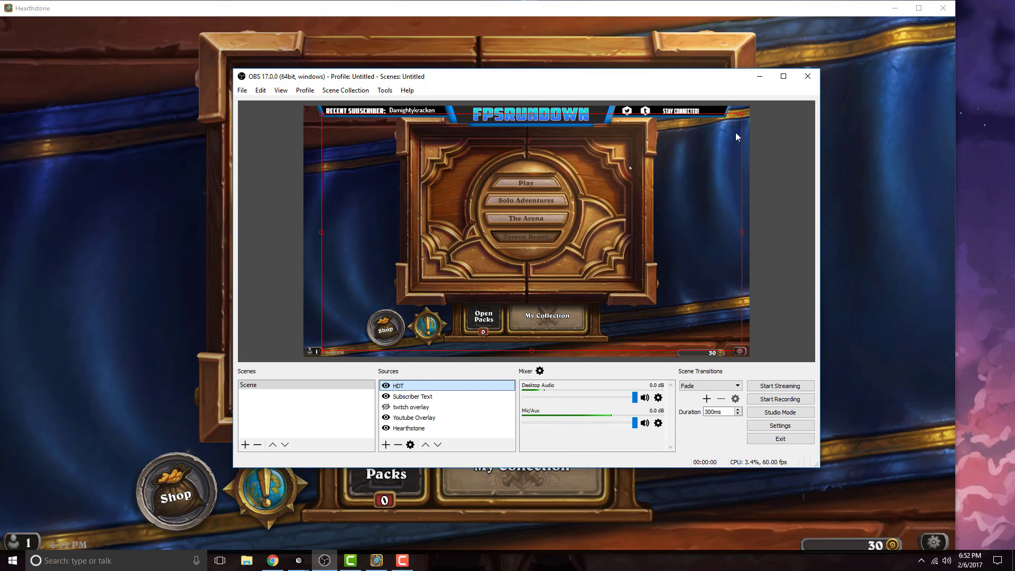
mouse_move(297, 560)
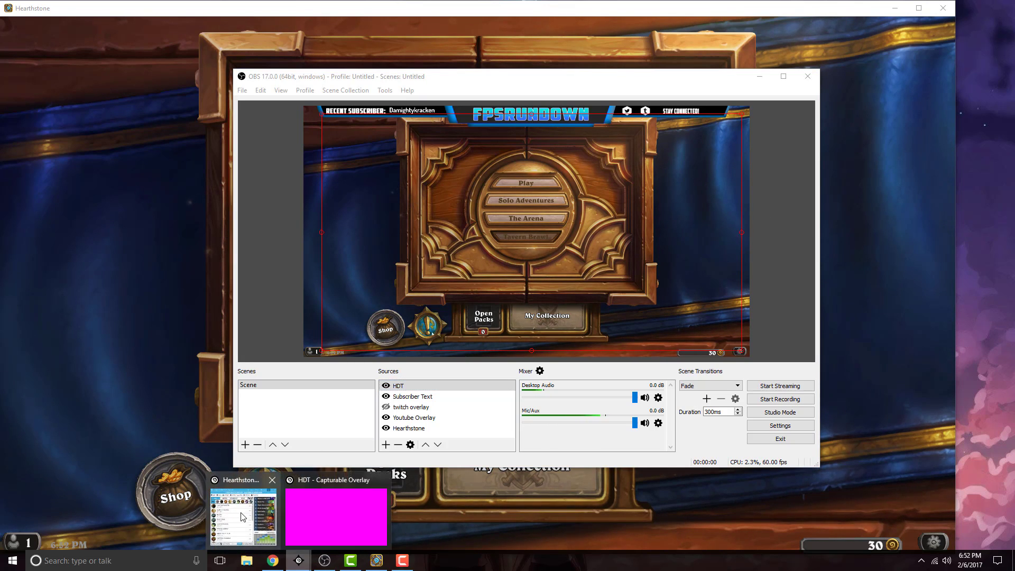
- Bring Hearthstone Deck Tracker forward and open Options to Overlay > General
left_click(243, 516)
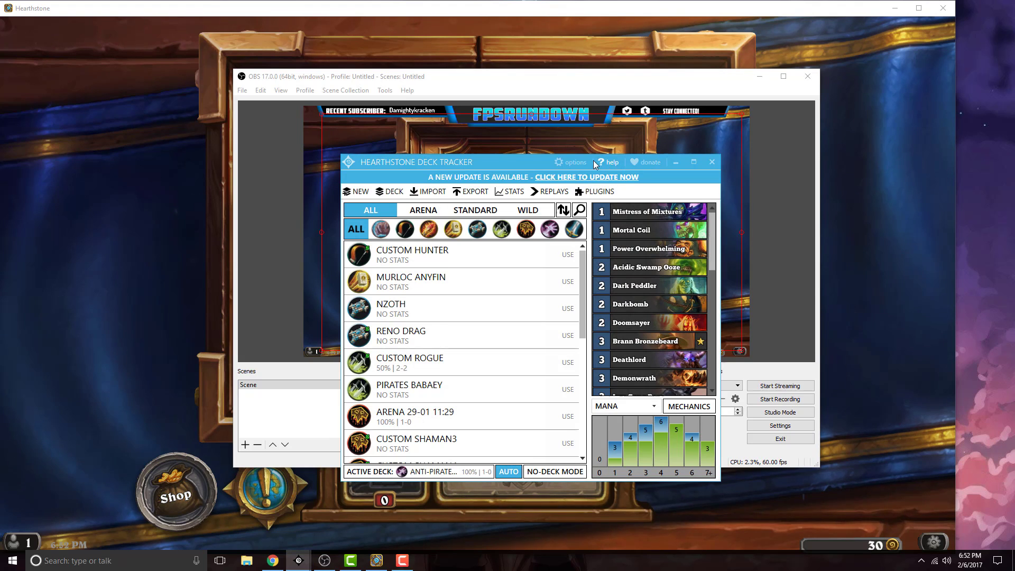
left_click(572, 163)
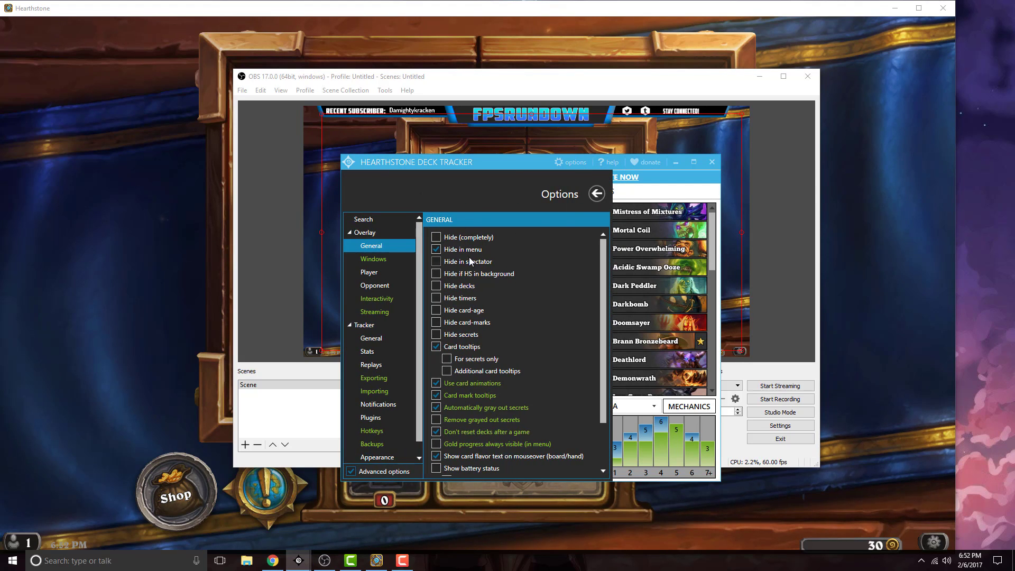
left_click(436, 249)
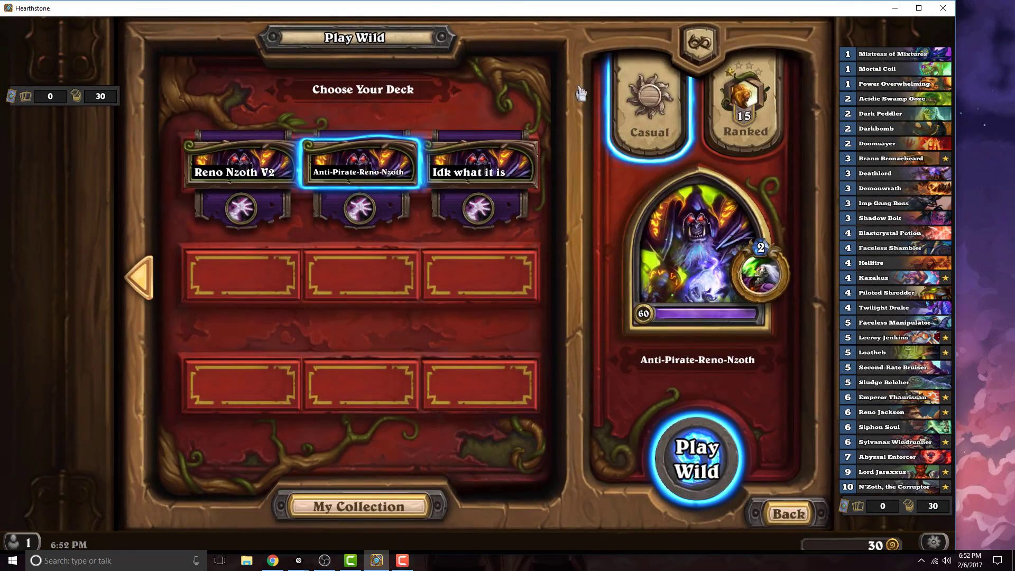
- Start a Wild match with the Anti-Pirate-Reno-Nzoth deck, facing a Warlock
left_click(696, 459)
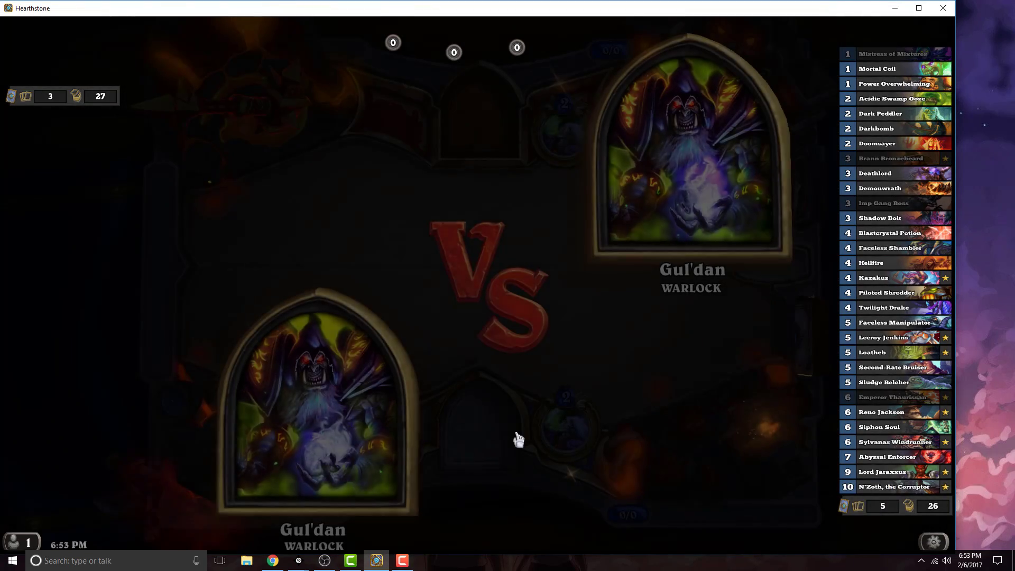
mouse_move(426, 317)
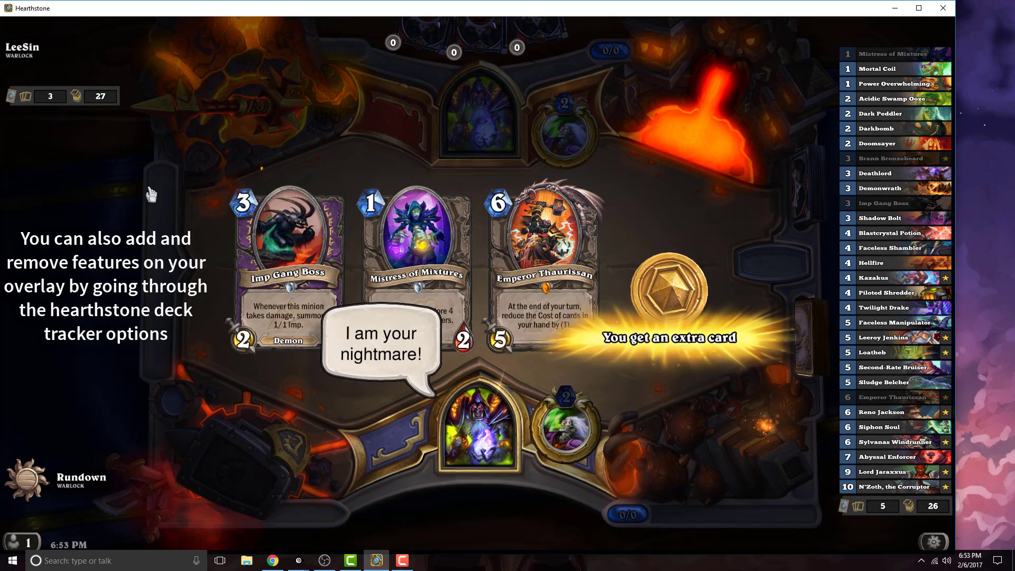
left_click(323, 561)
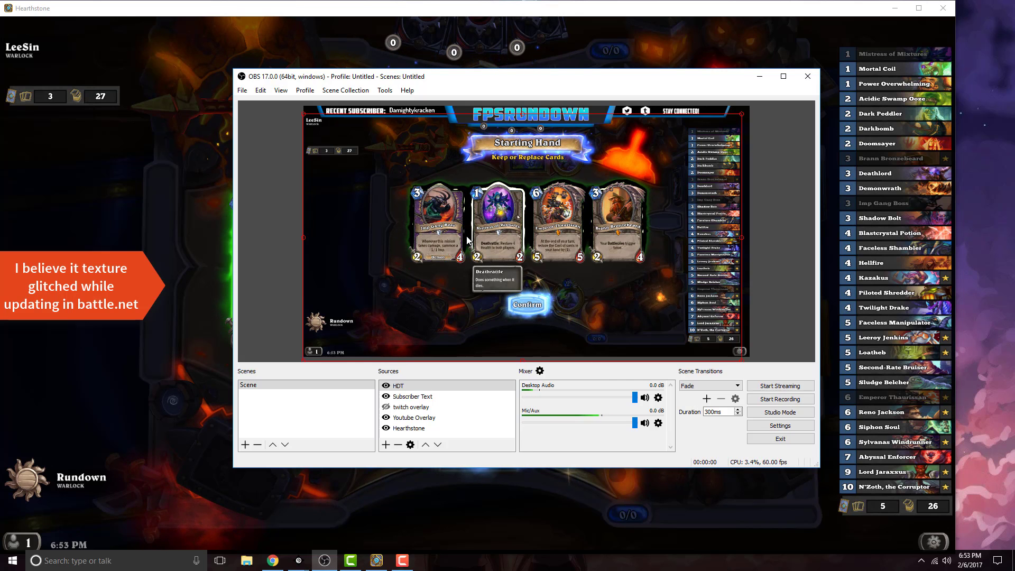
mouse_move(656, 222)
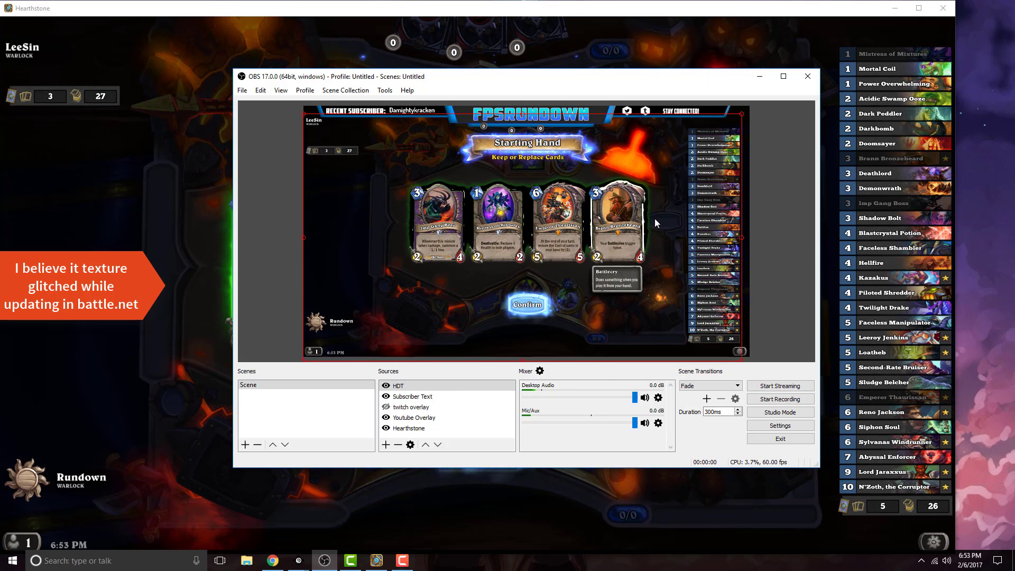
mouse_move(527, 231)
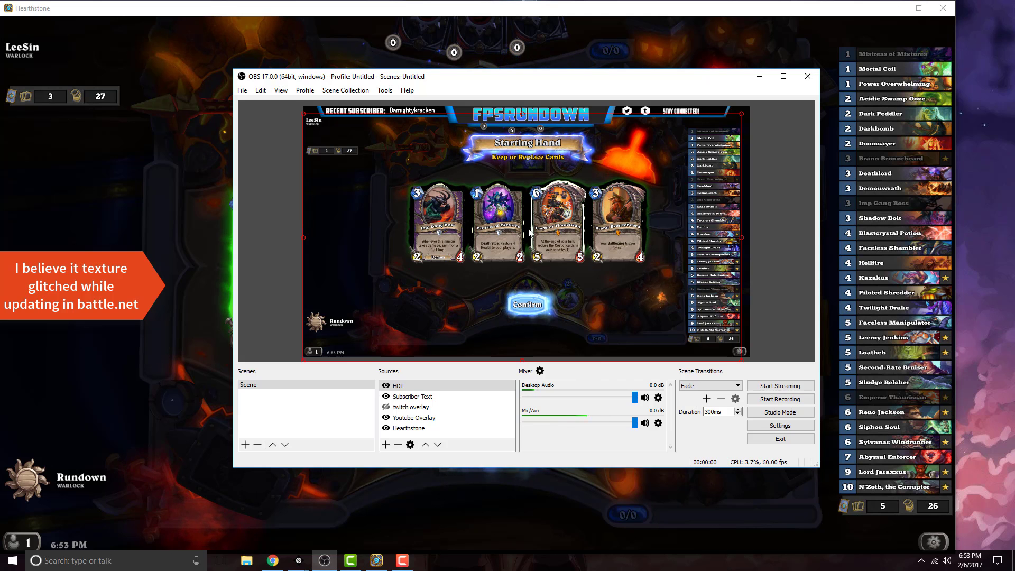